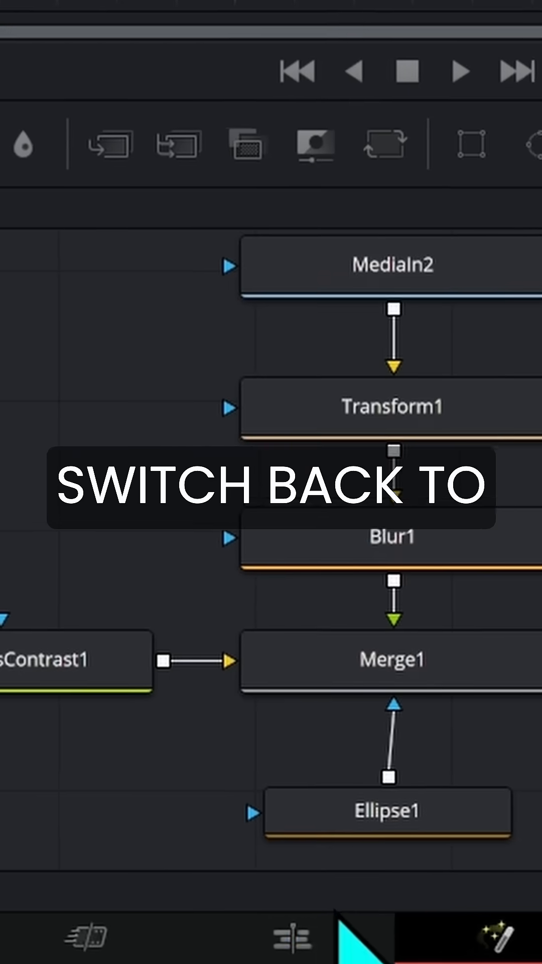
Step: Switch from the Fusion node graph back to the Edit page timeline with clips and audio
left_click(292, 935)
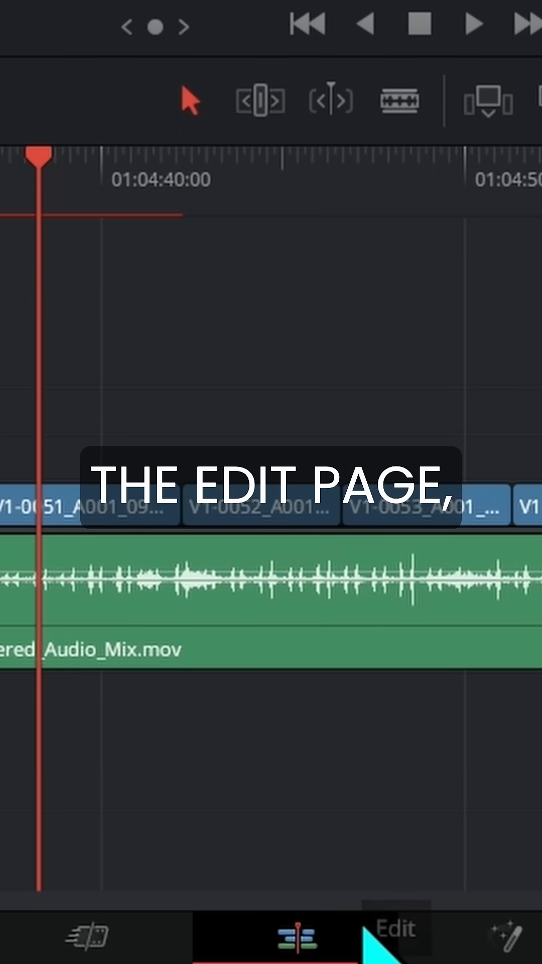